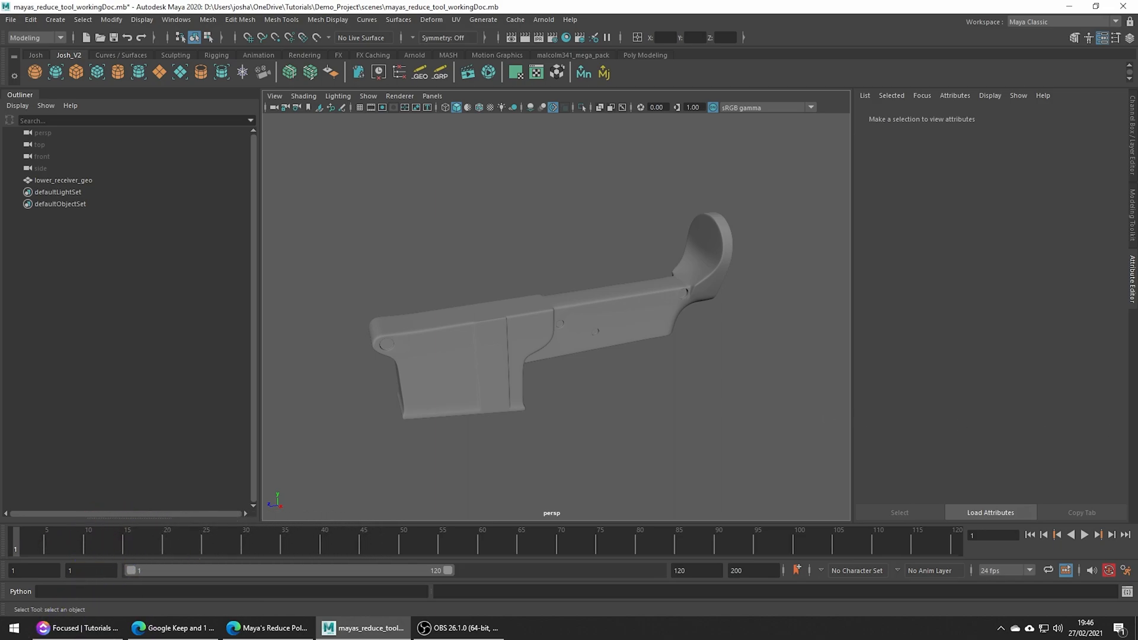
pyautogui.moveTo(661, 398)
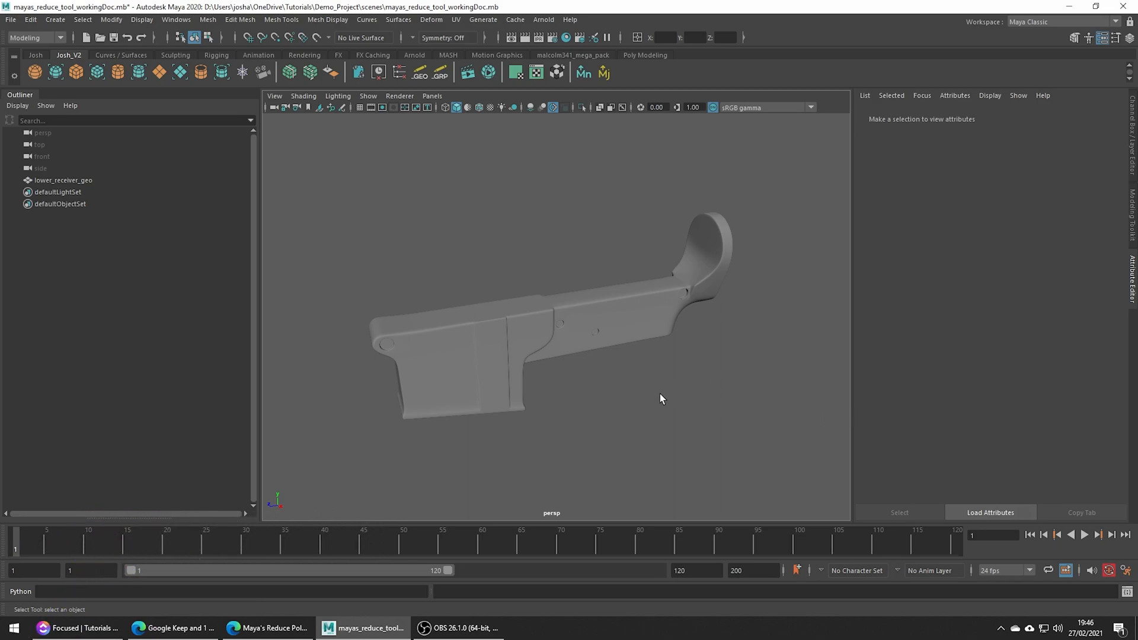
# Bring up the Reduce Options from the Mesh menu for the lower receiver model
pyautogui.click(208, 20)
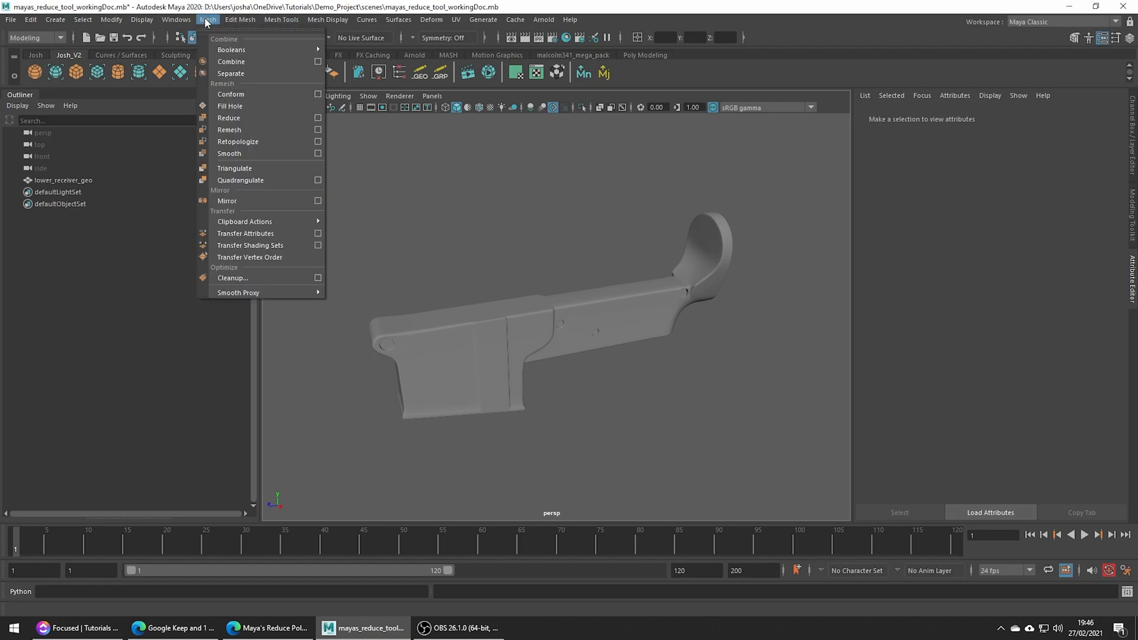
pyautogui.moveTo(257, 118)
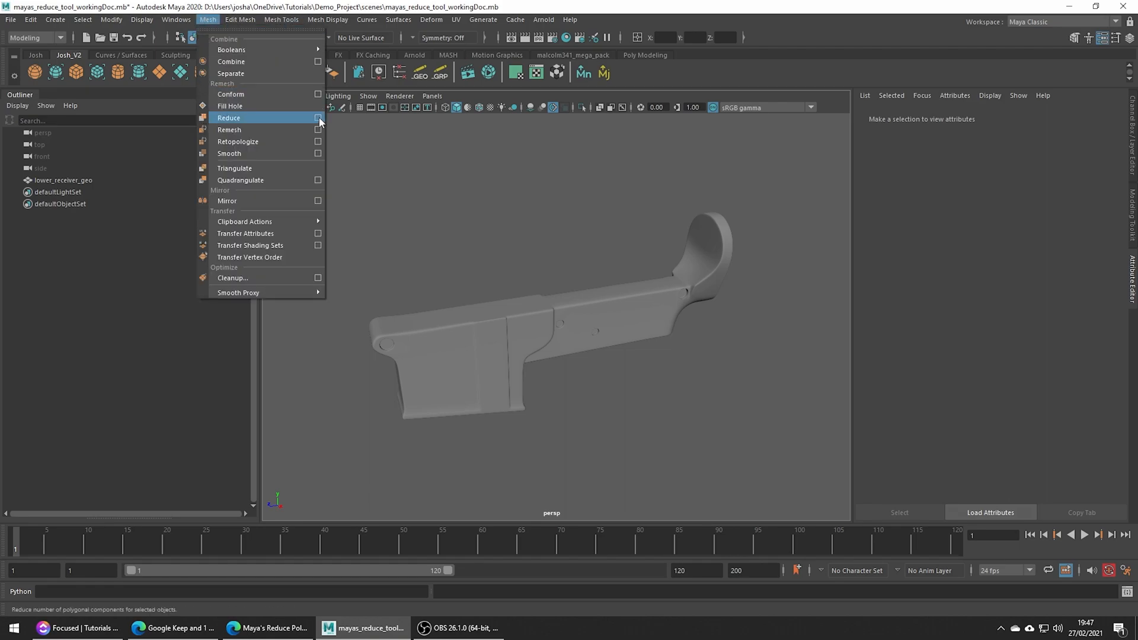
pyautogui.click(318, 117)
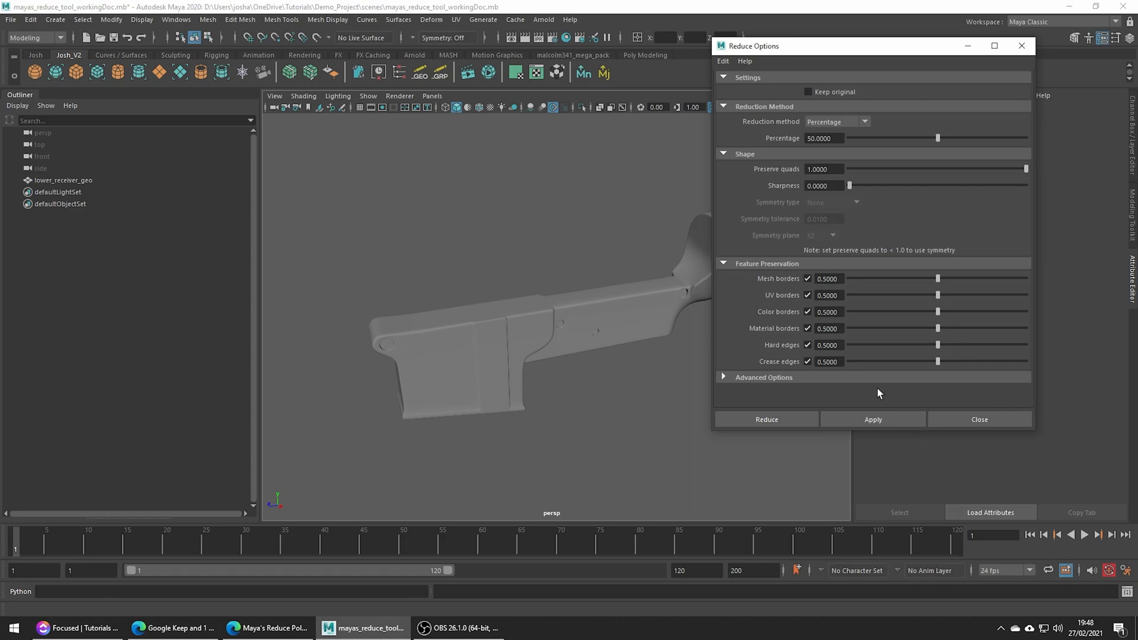
# Leave Keep original off and switch the reduction method to Vertex limit
pyautogui.click(807, 93)
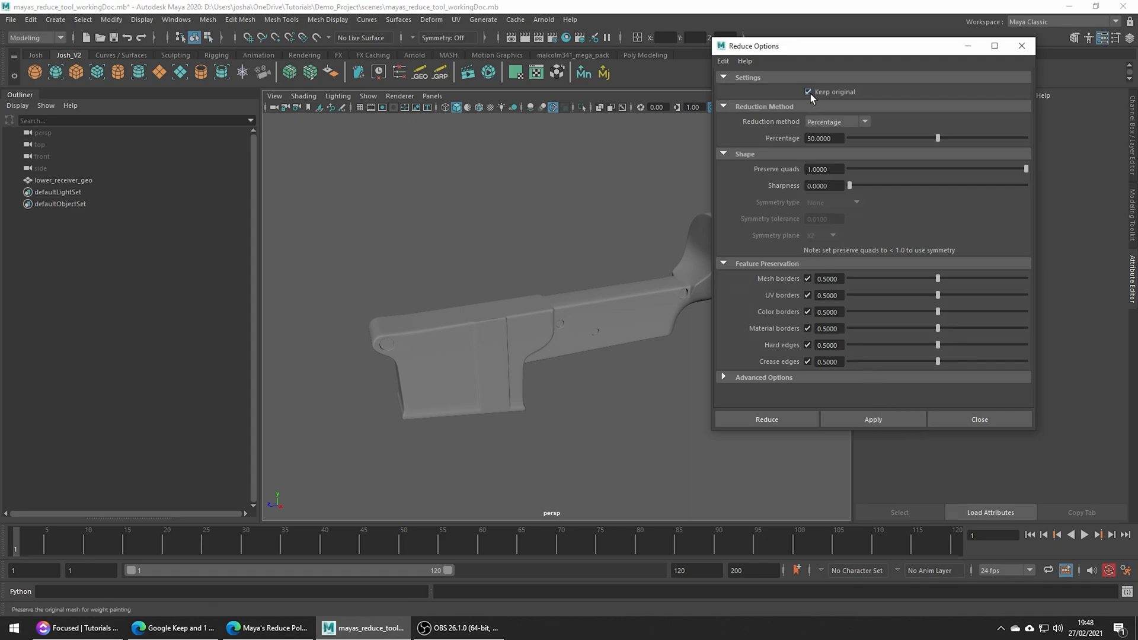
pyautogui.click(808, 92)
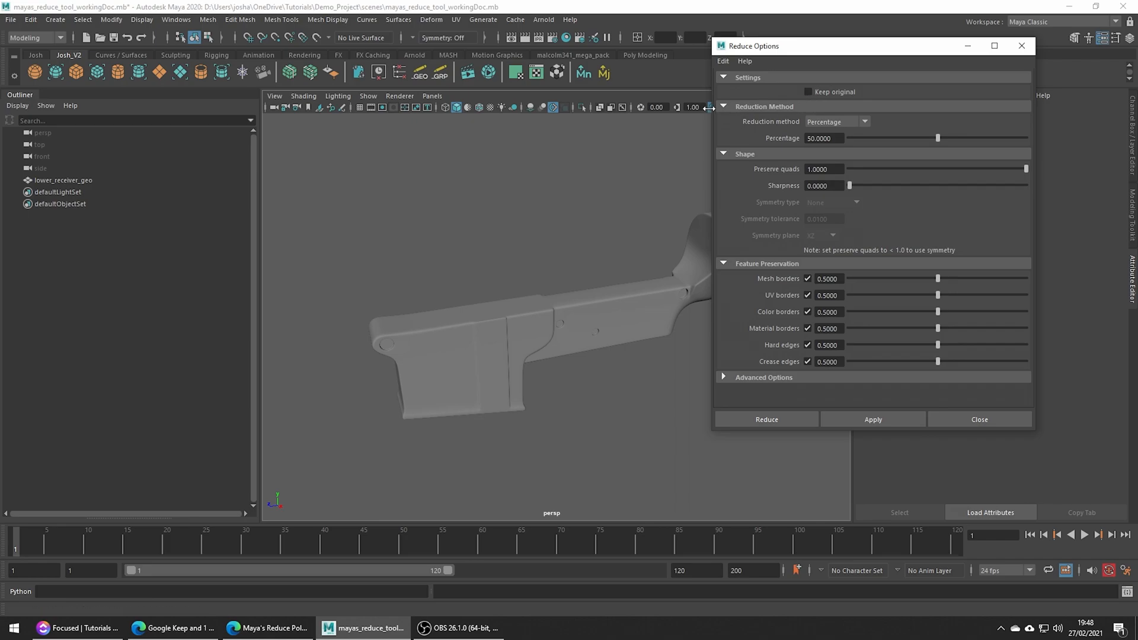
pyautogui.click(864, 121)
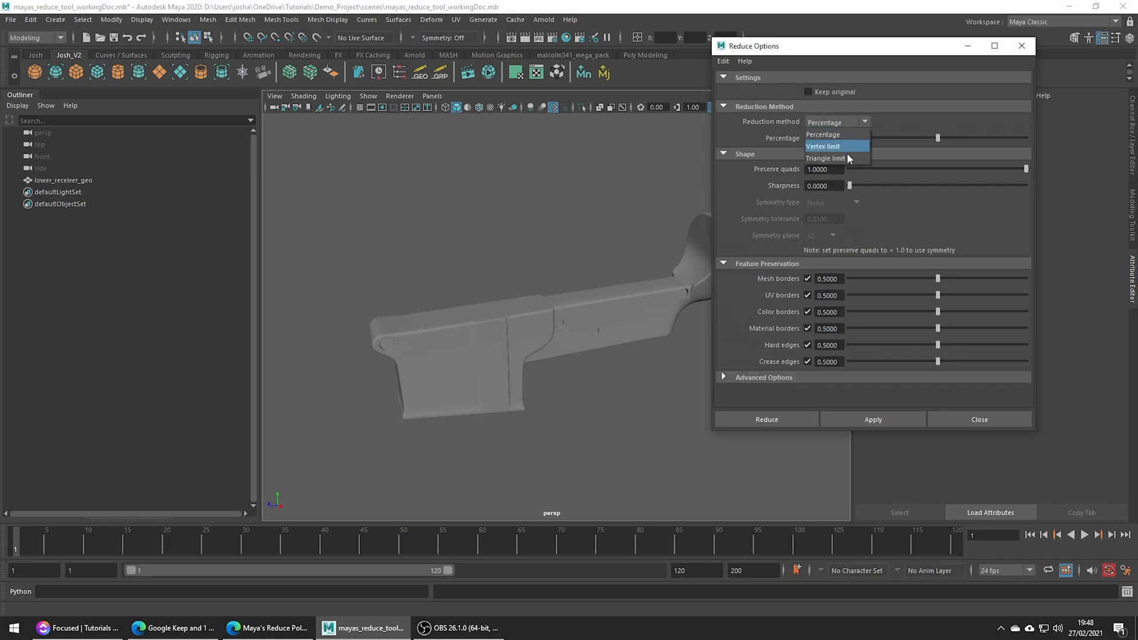
pyautogui.moveTo(827, 134)
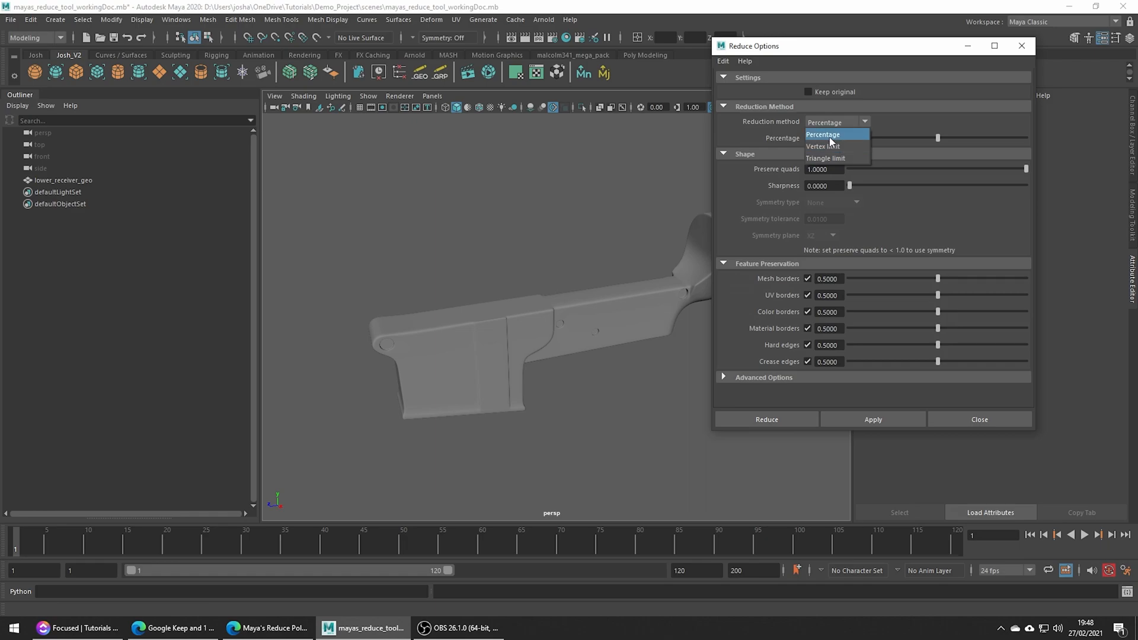
pyautogui.moveTo(851, 145)
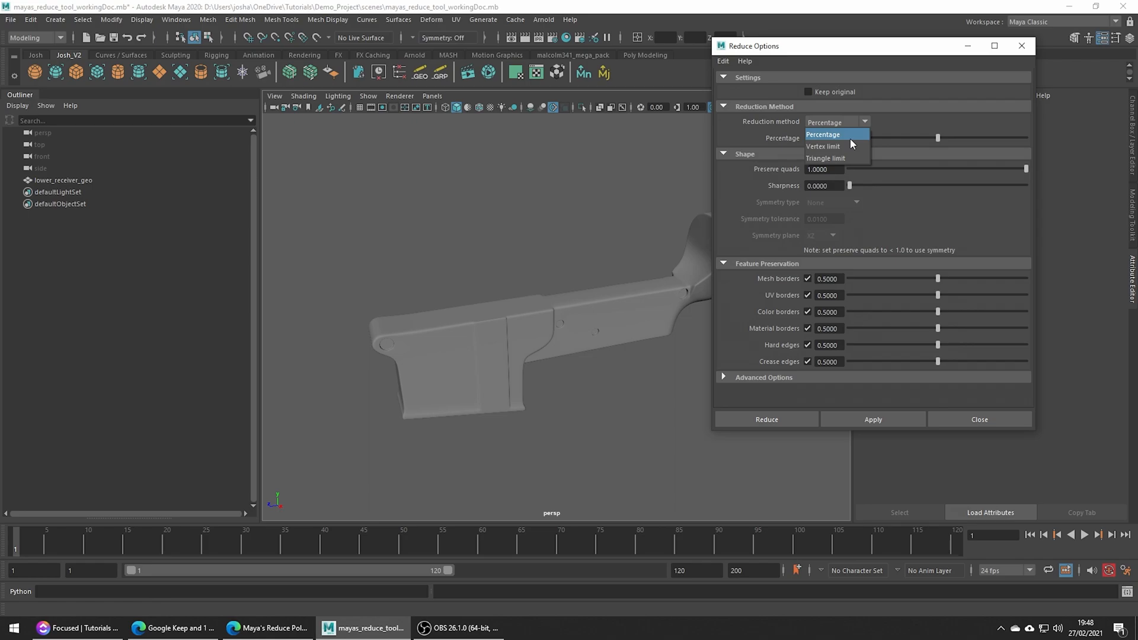
pyautogui.moveTo(823, 146)
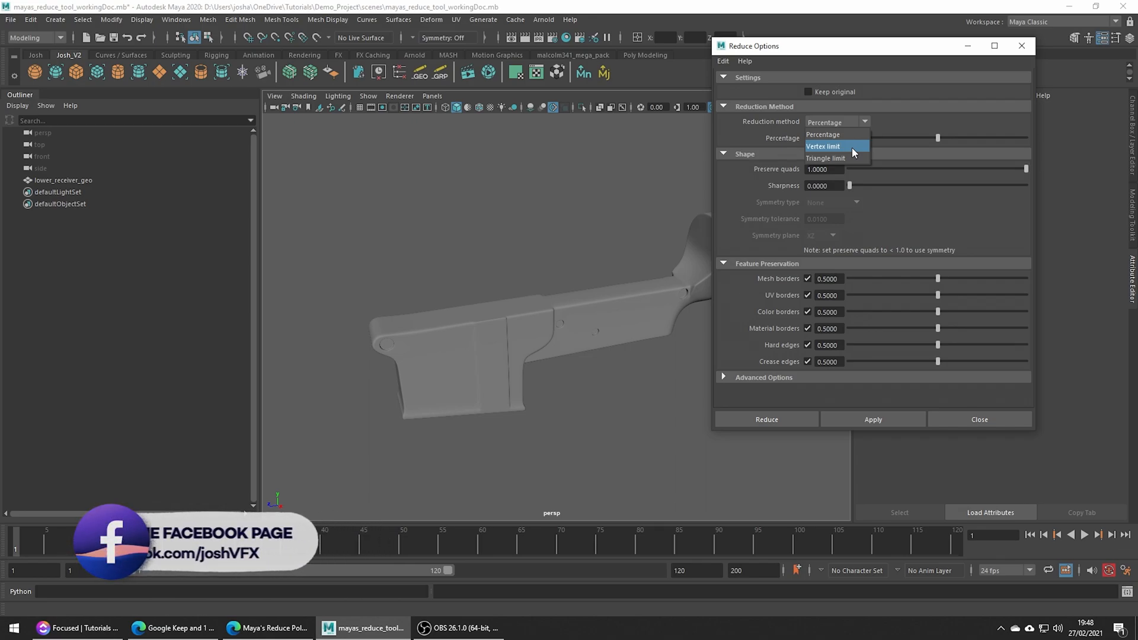
pyautogui.moveTo(825, 157)
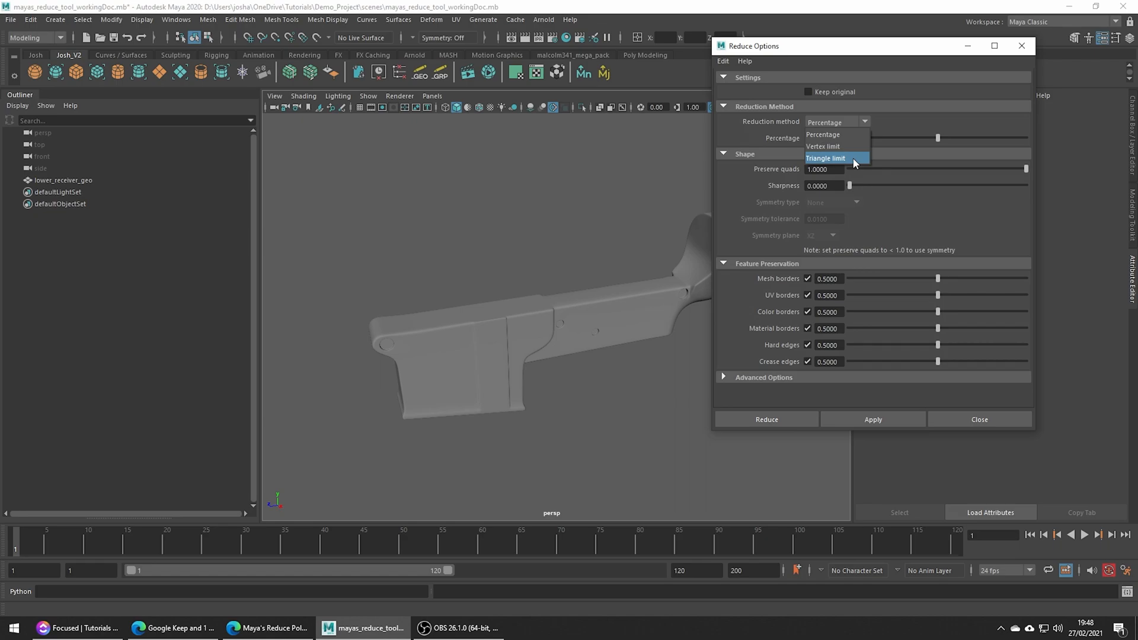
pyautogui.click(823, 146)
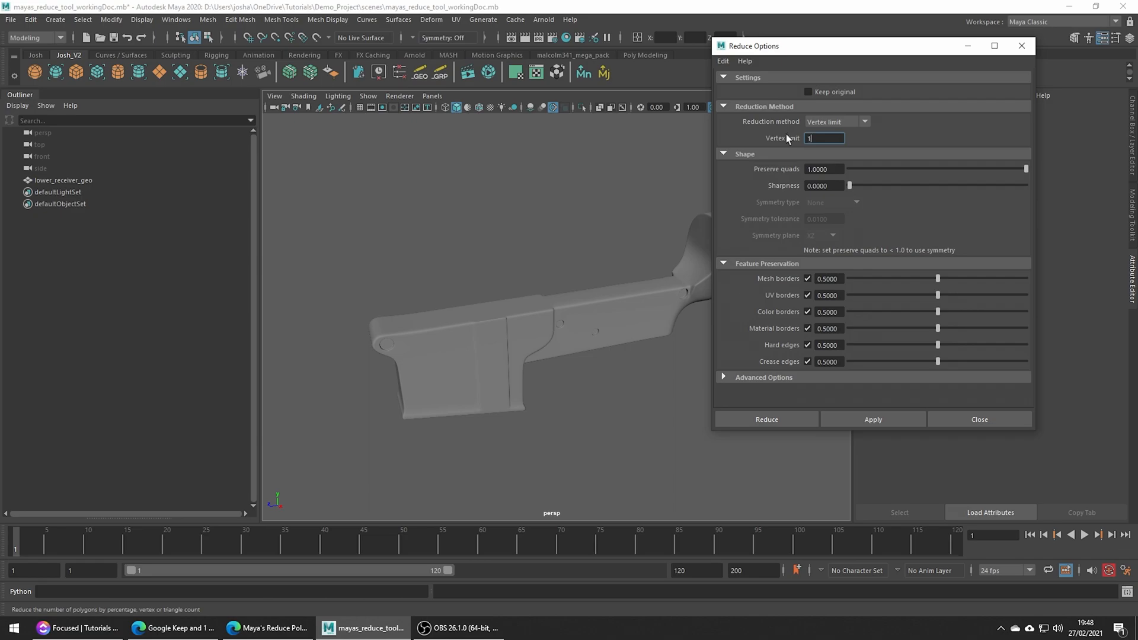
# Enter a vertex limit of 1000 and review the Preserve quads and Sharpness values
pyautogui.write('1000')
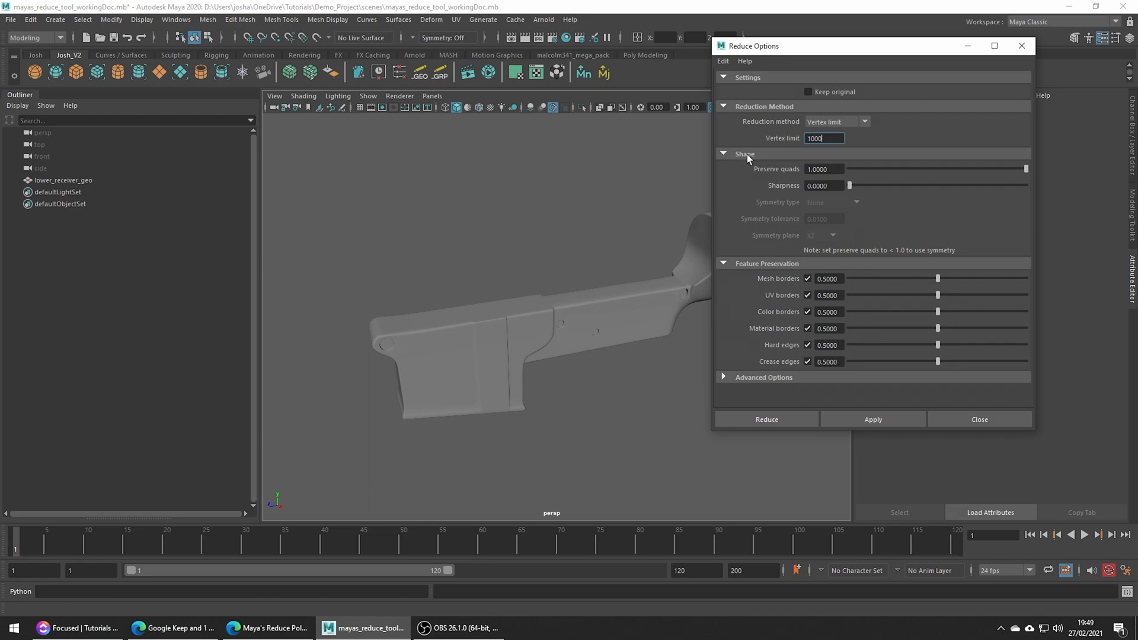
pyautogui.moveTo(771, 159)
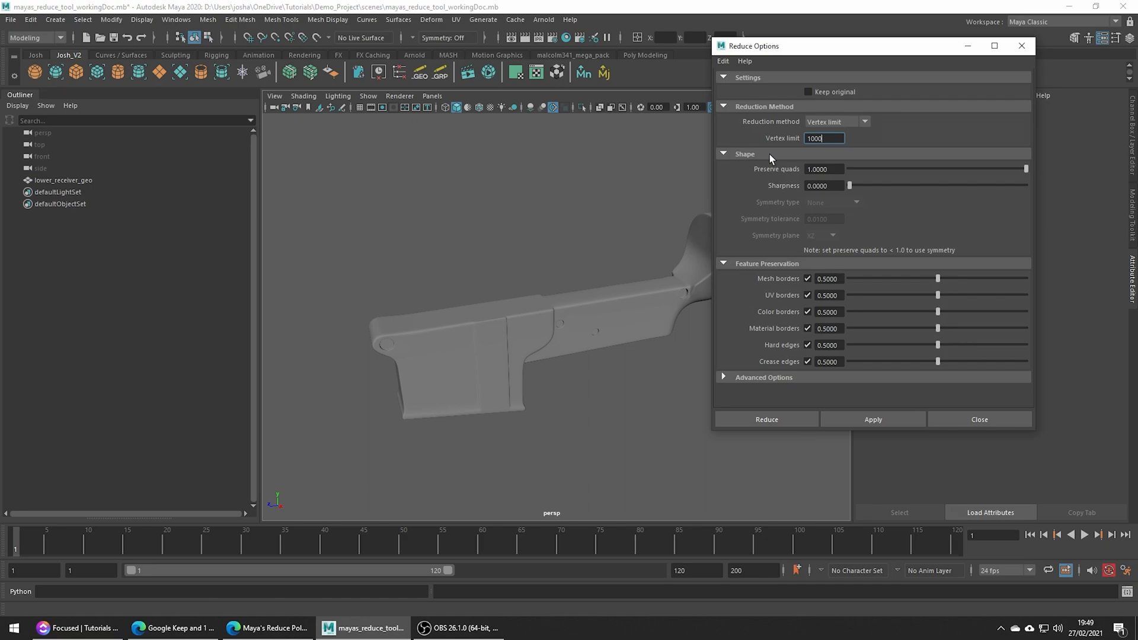
pyautogui.moveTo(759, 184)
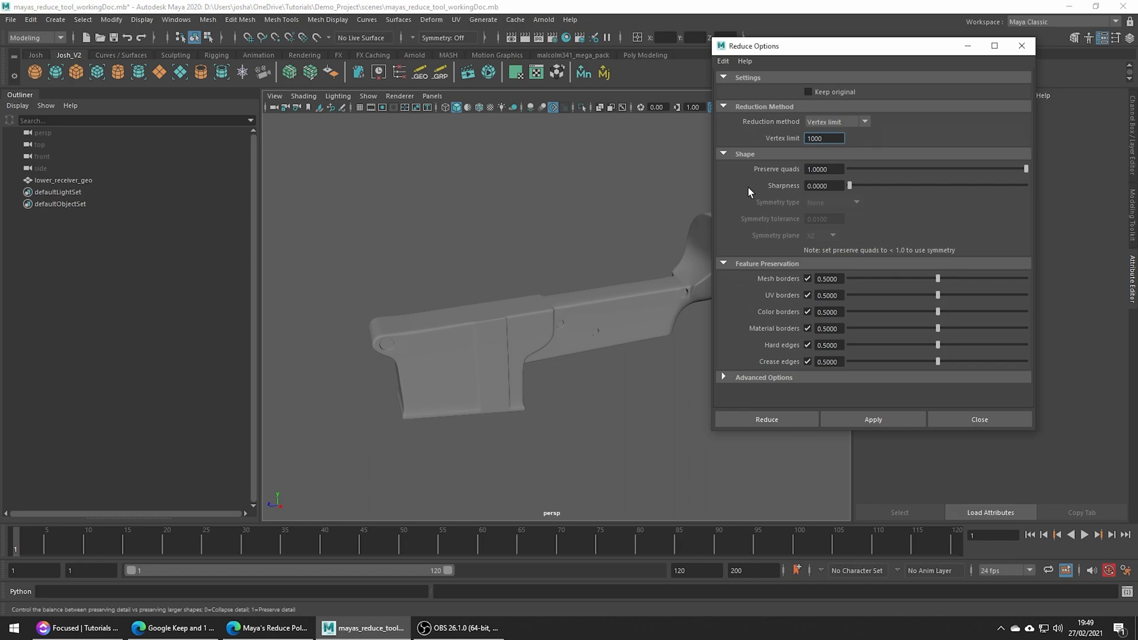
pyautogui.click(824, 170)
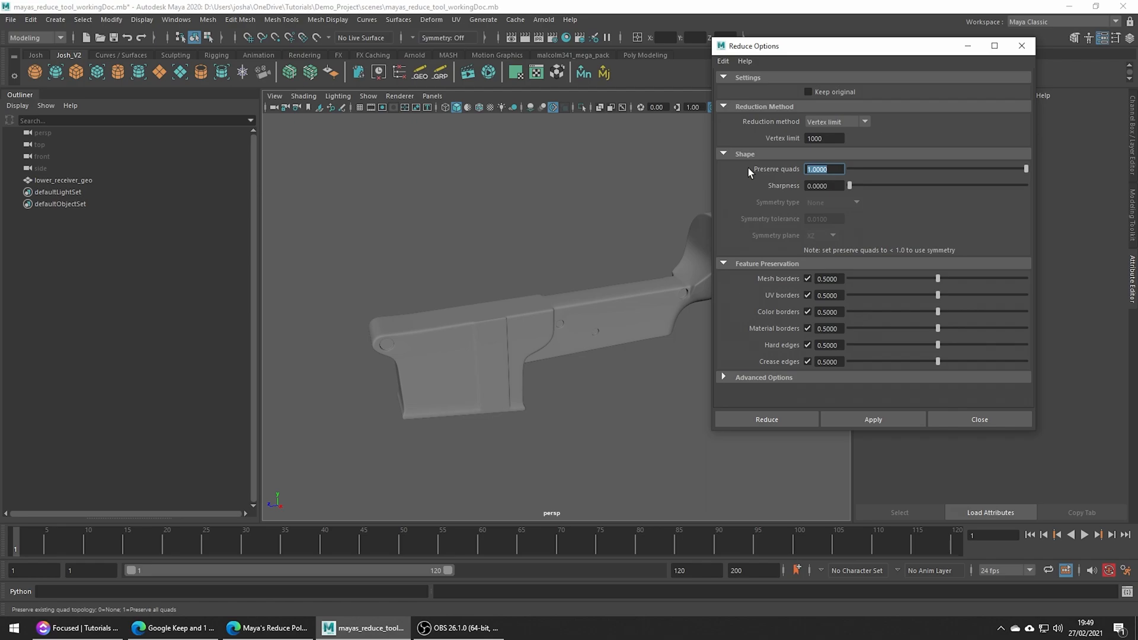
pyautogui.click(824, 185)
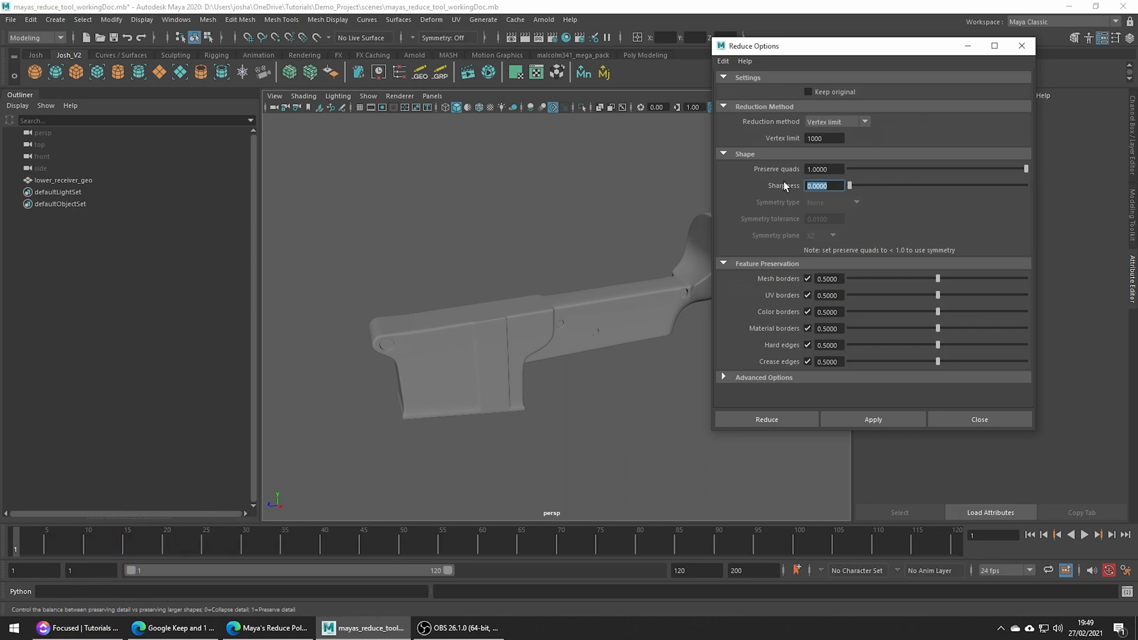
pyautogui.moveTo(778, 186)
pyautogui.write('0.5000')
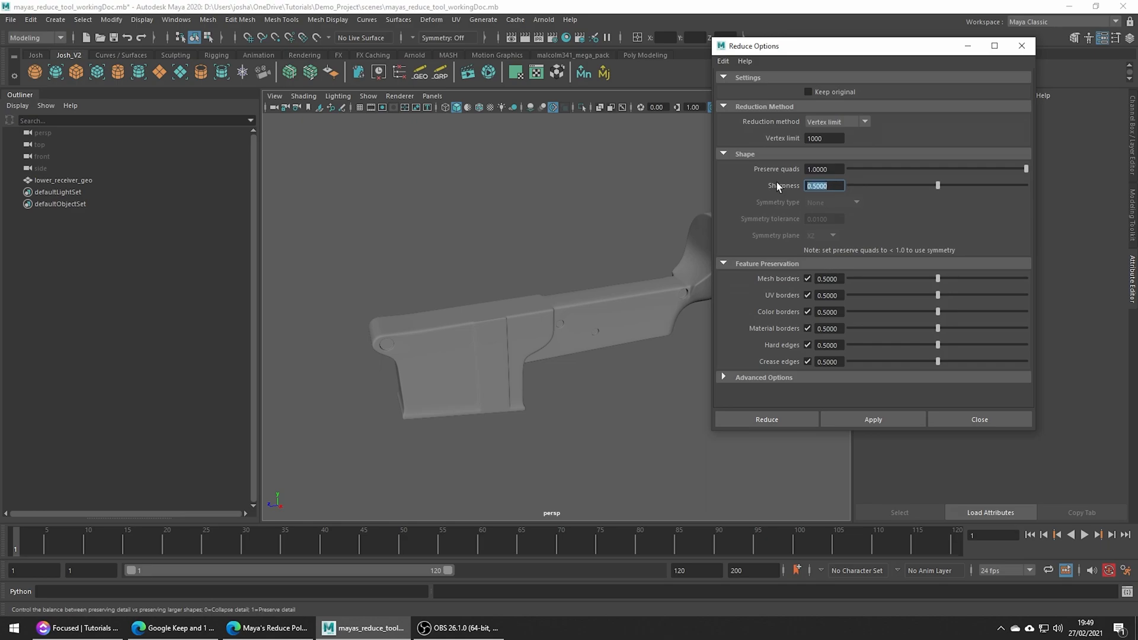
pyautogui.moveTo(1023, 171)
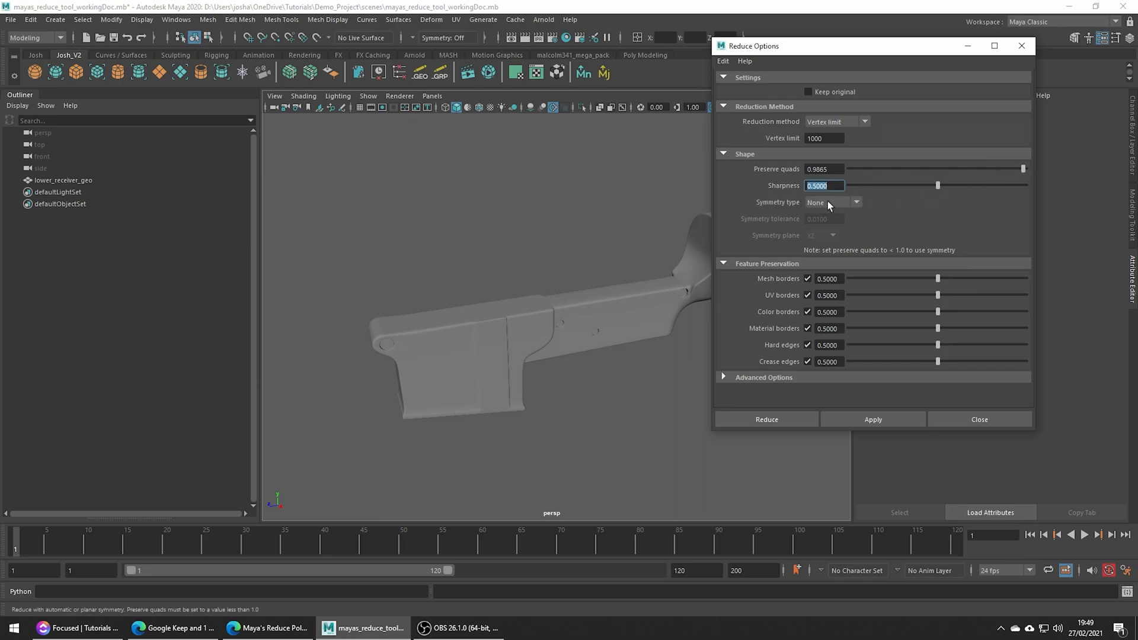
pyautogui.moveTo(787, 203)
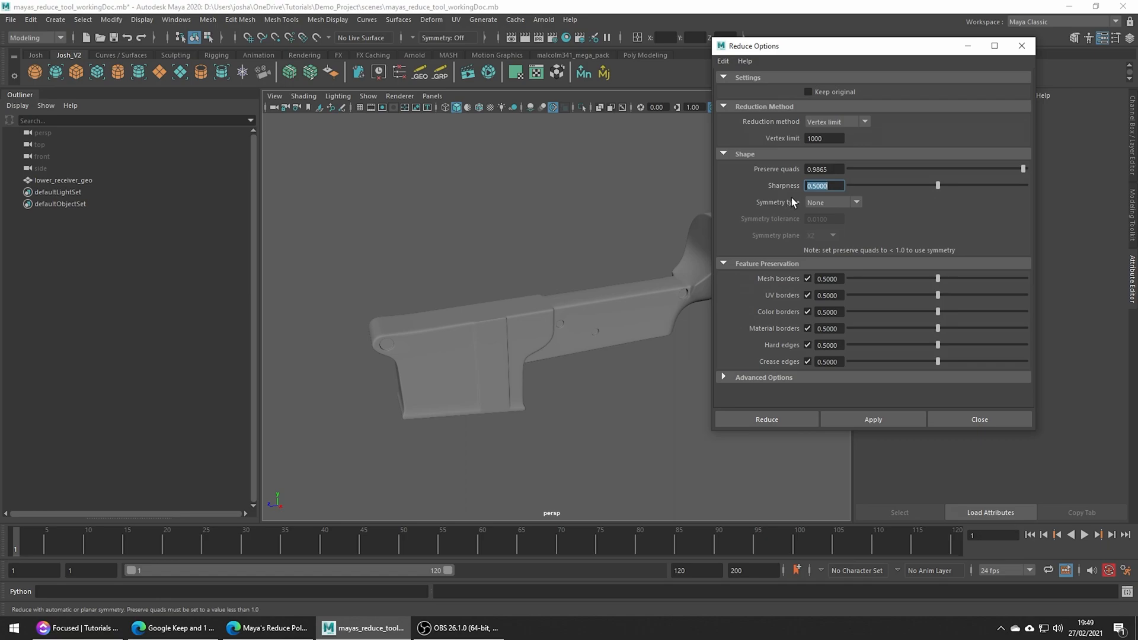
pyautogui.click(856, 202)
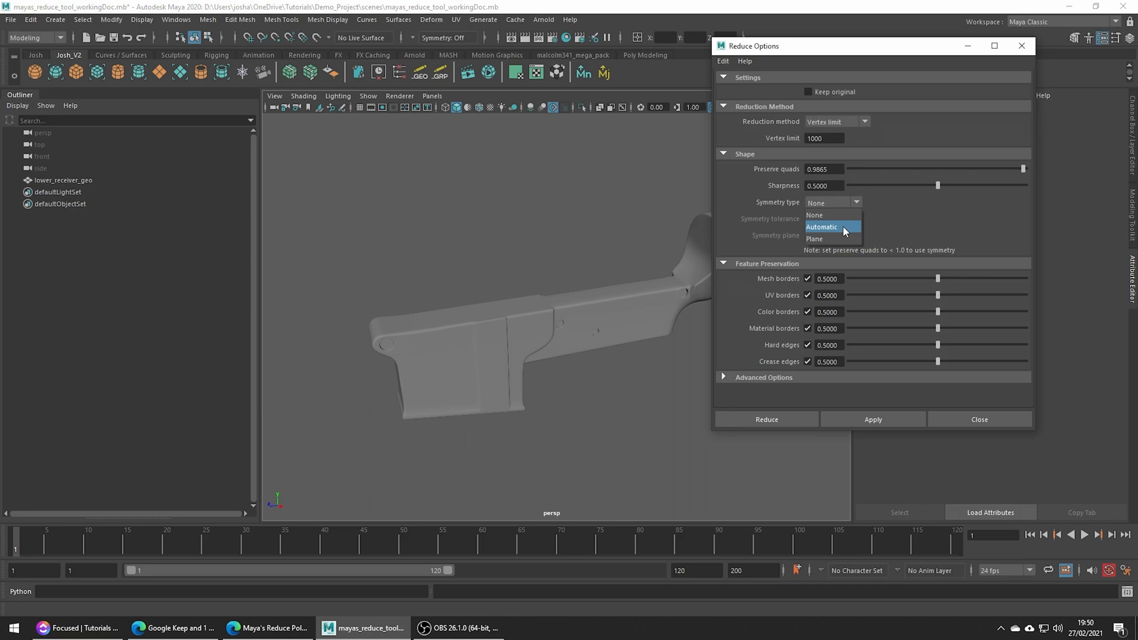
pyautogui.moveTo(814, 238)
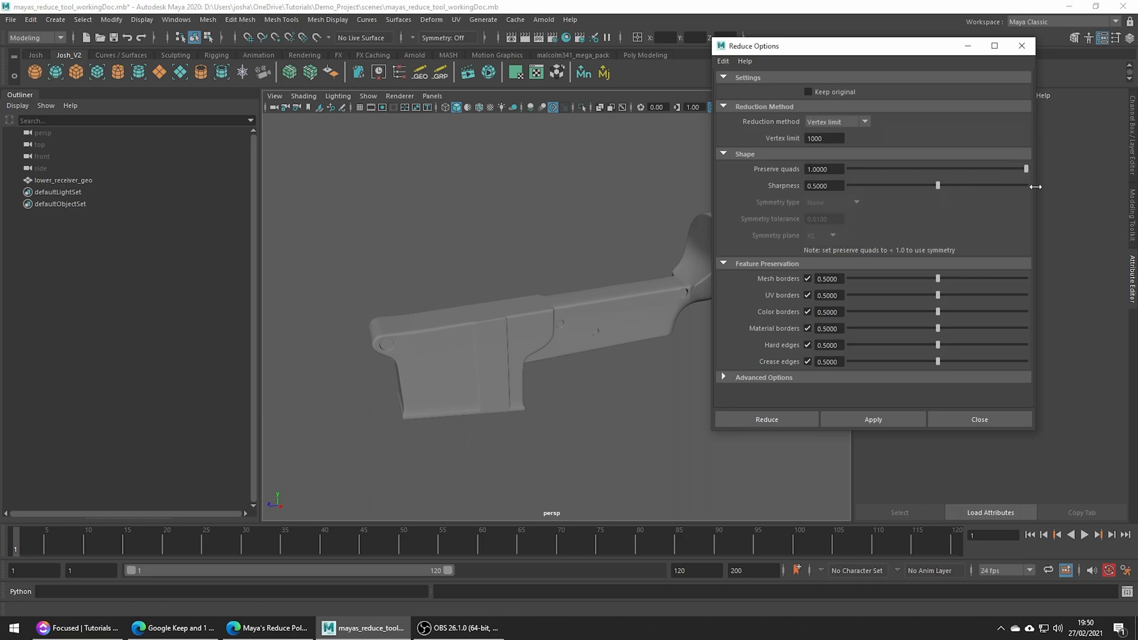
pyautogui.moveTo(886, 289)
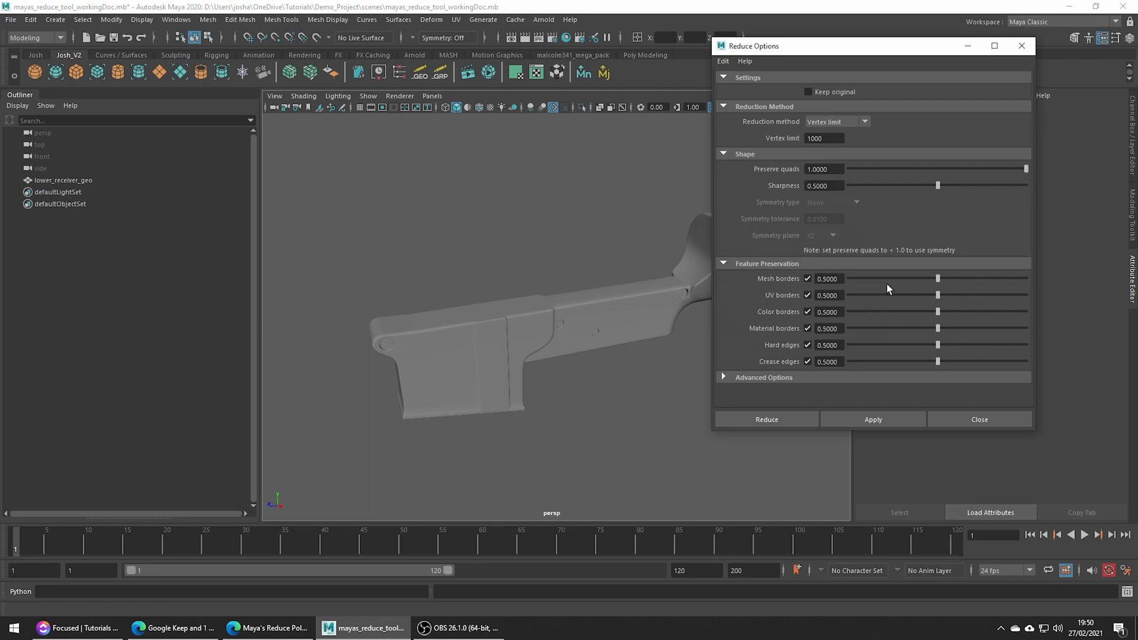
pyautogui.moveTo(900, 302)
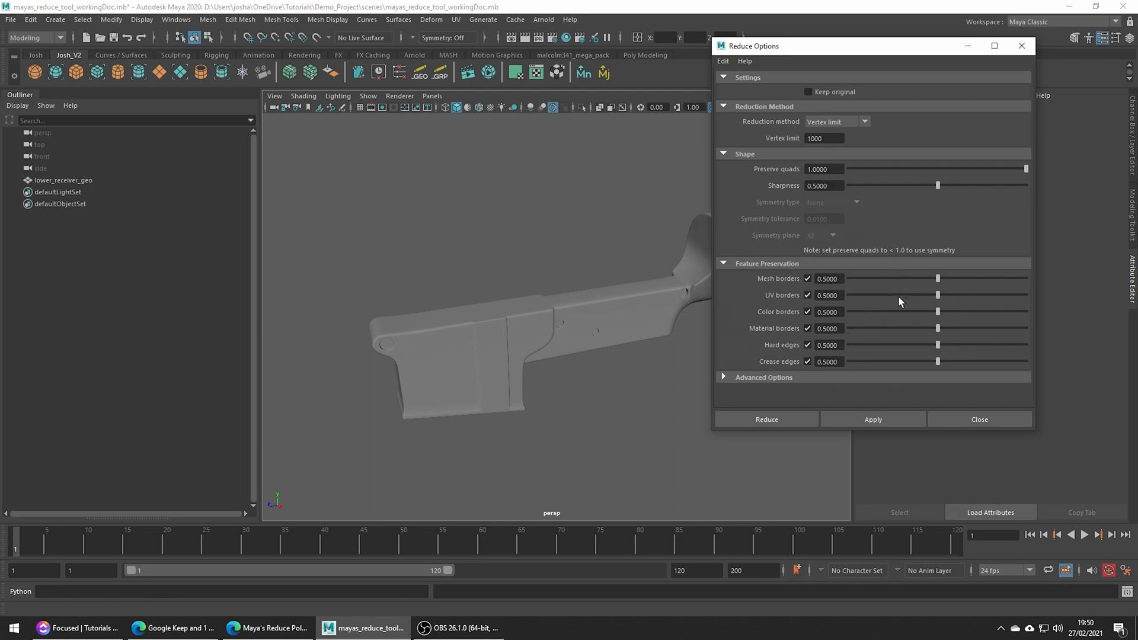
pyautogui.moveTo(903, 381)
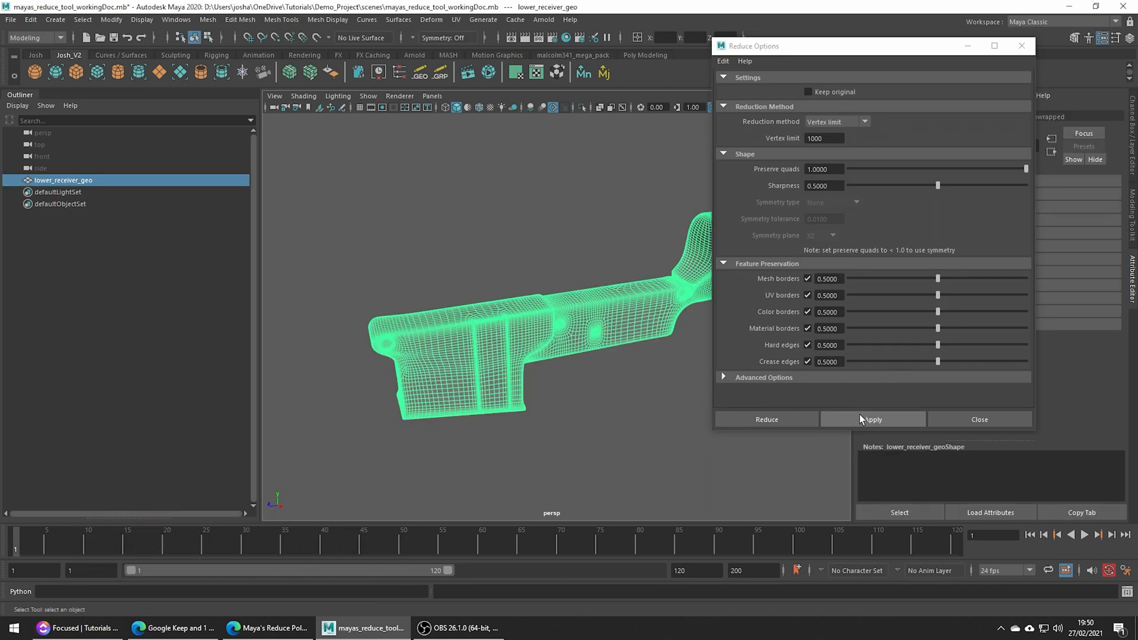
# Apply the 1000-vertex reduction to lower_receiver_geo, creating polyReduce1, and close the options
pyautogui.click(871, 418)
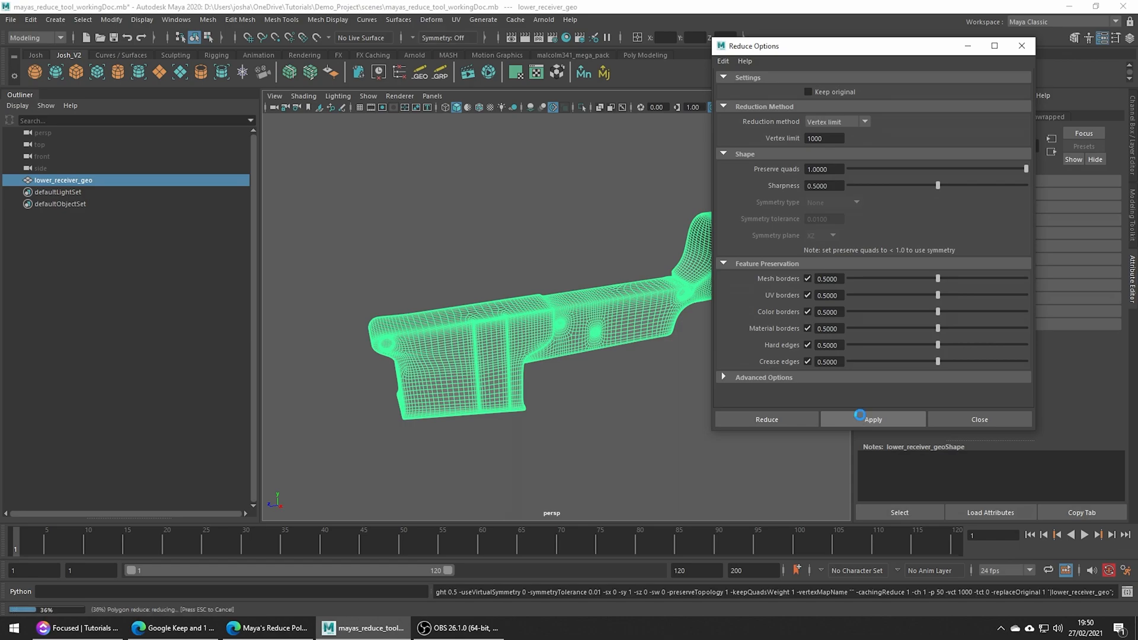
pyautogui.click(872, 419)
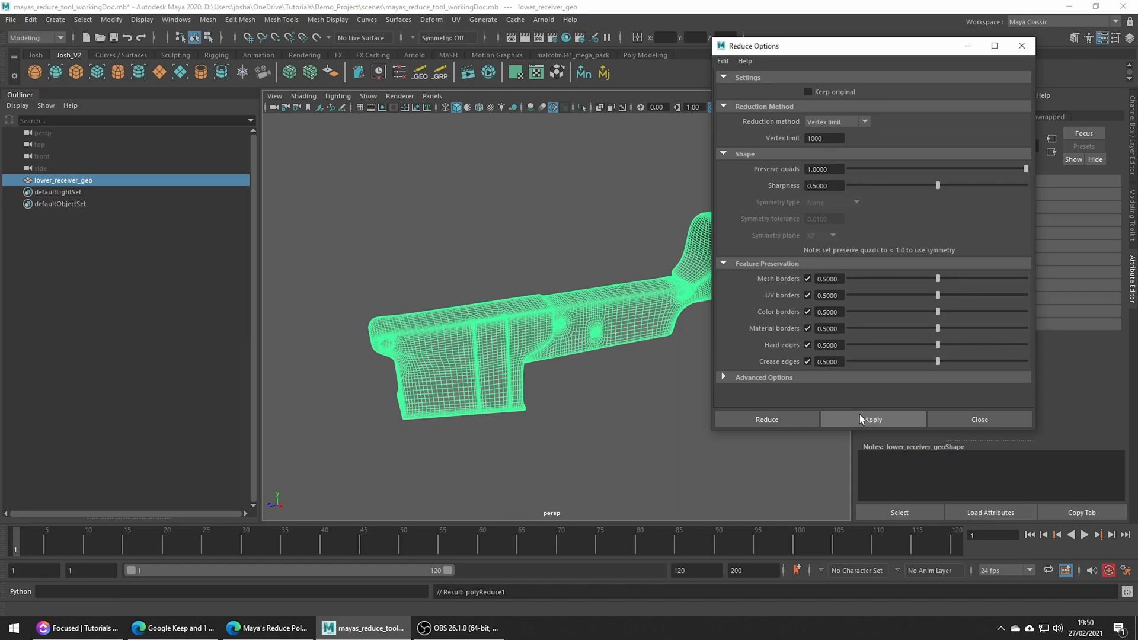
pyautogui.click(873, 418)
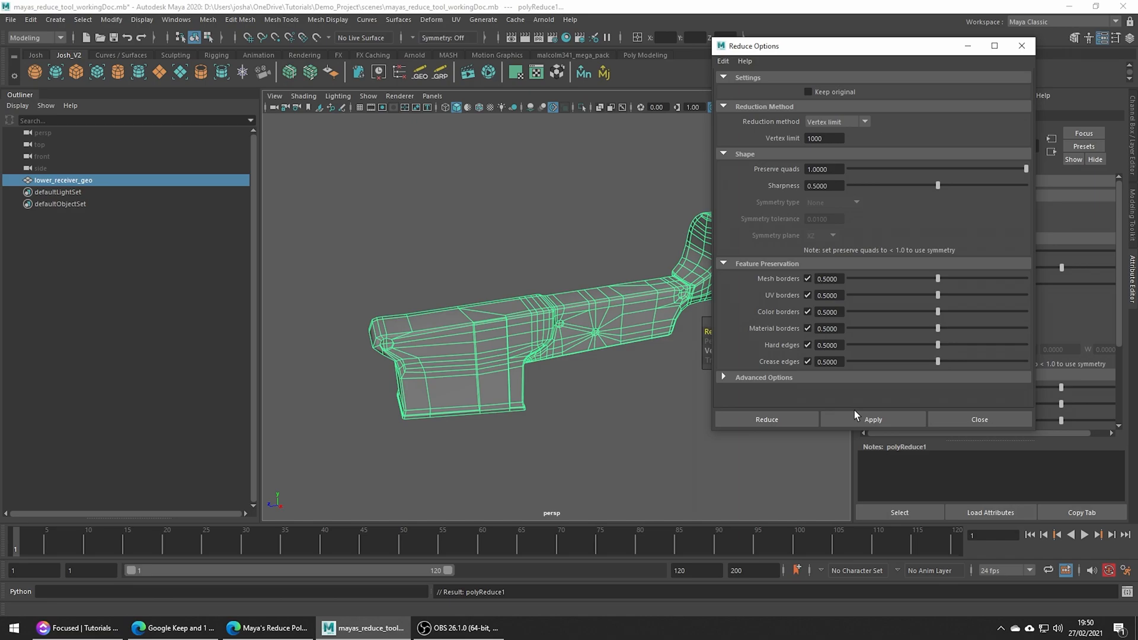
pyautogui.click(766, 419)
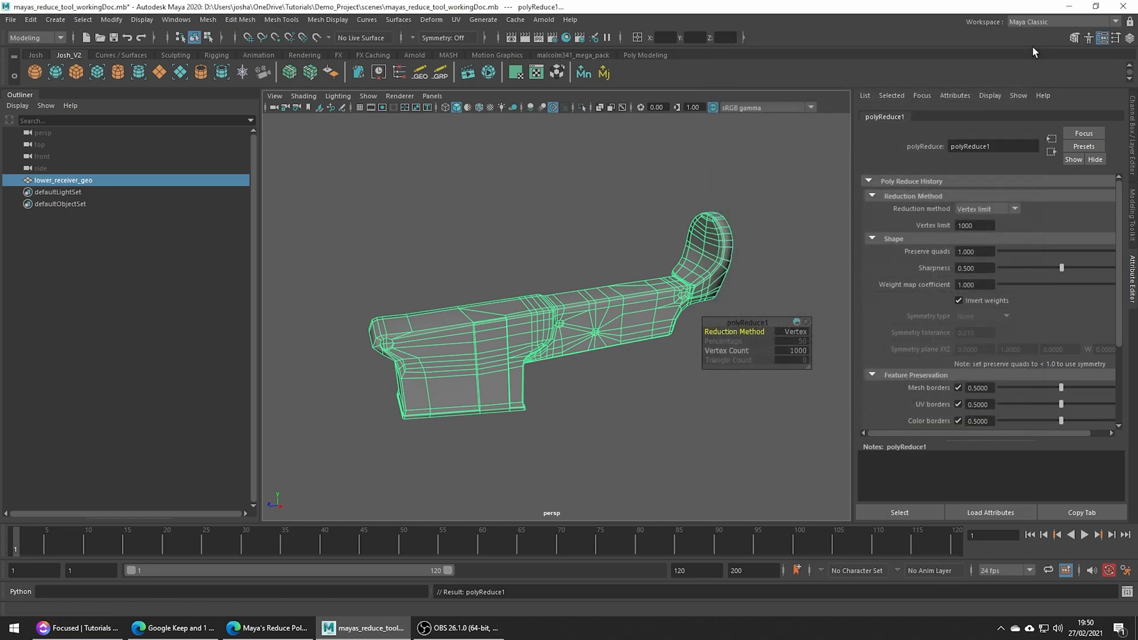
pyautogui.moveTo(930, 298)
pyautogui.write('10')
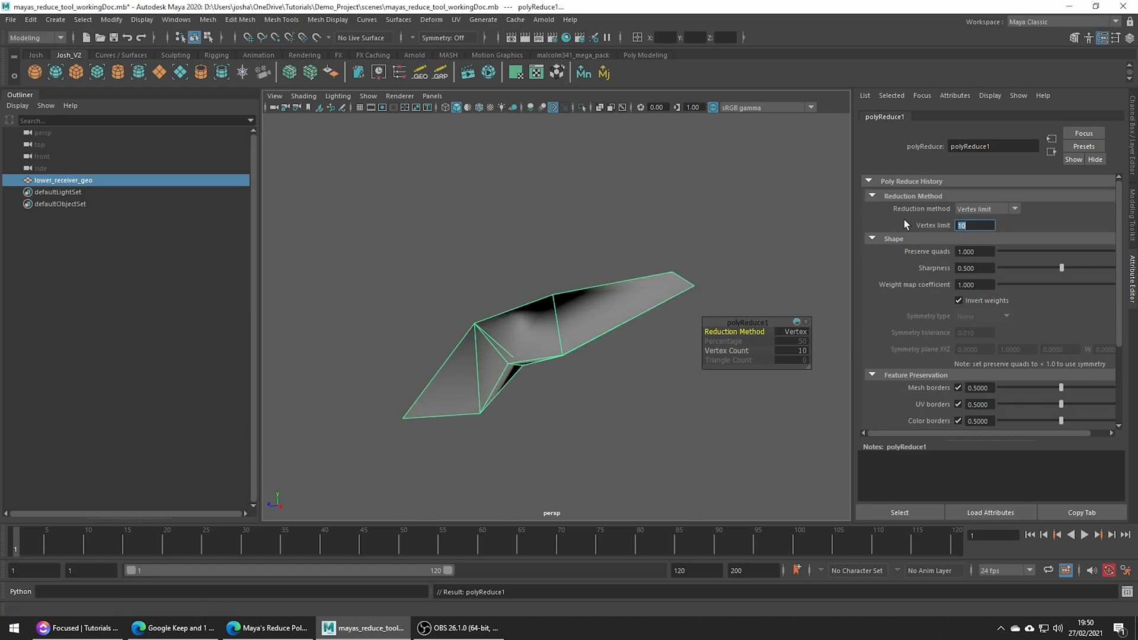
# Set polyReduce1's vertex limit to 2000 in the Attribute Editor
pyautogui.write('2000')
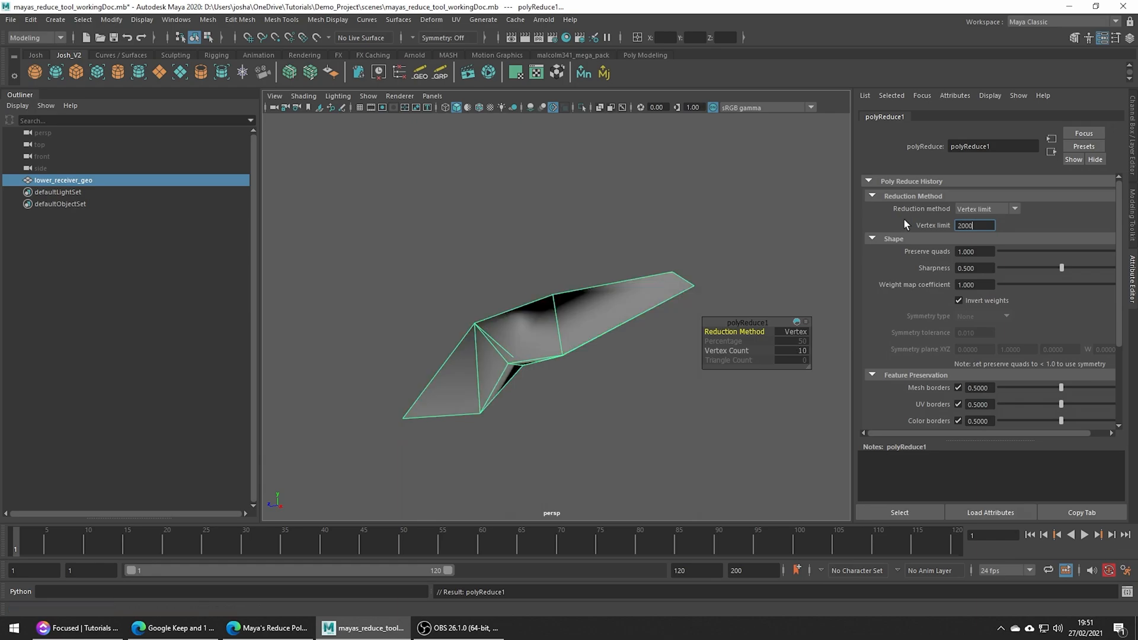
pyautogui.press('Return')
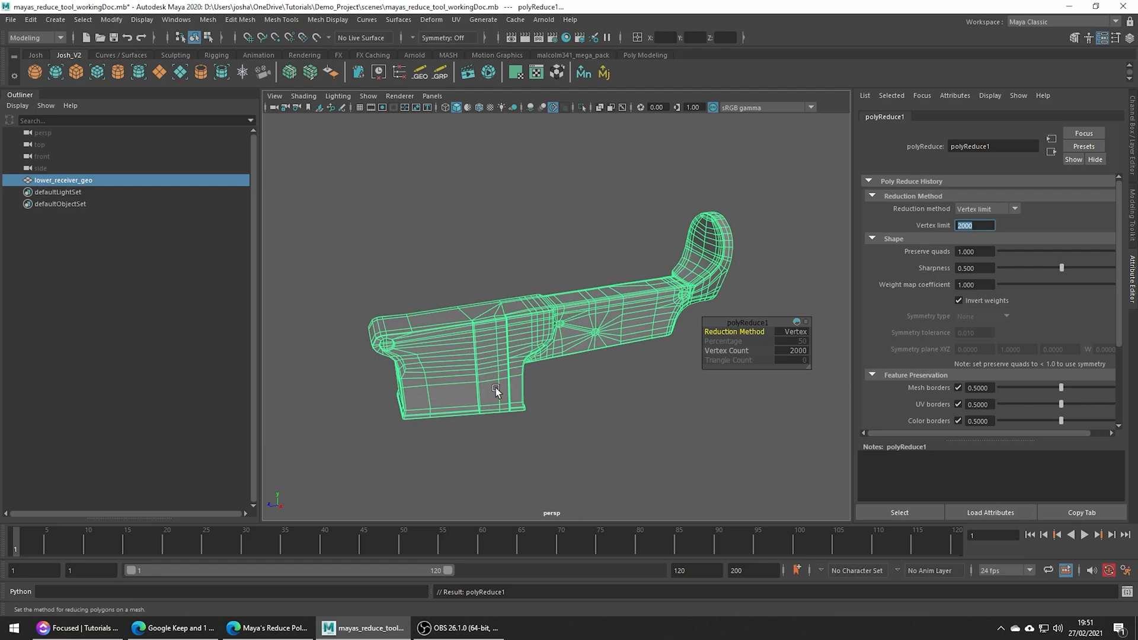